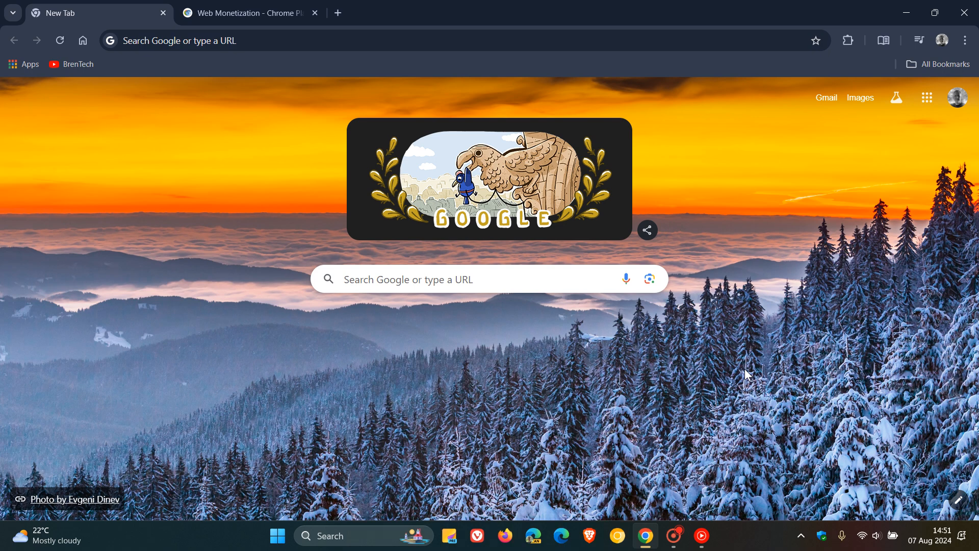
mouse_move(808, 256)
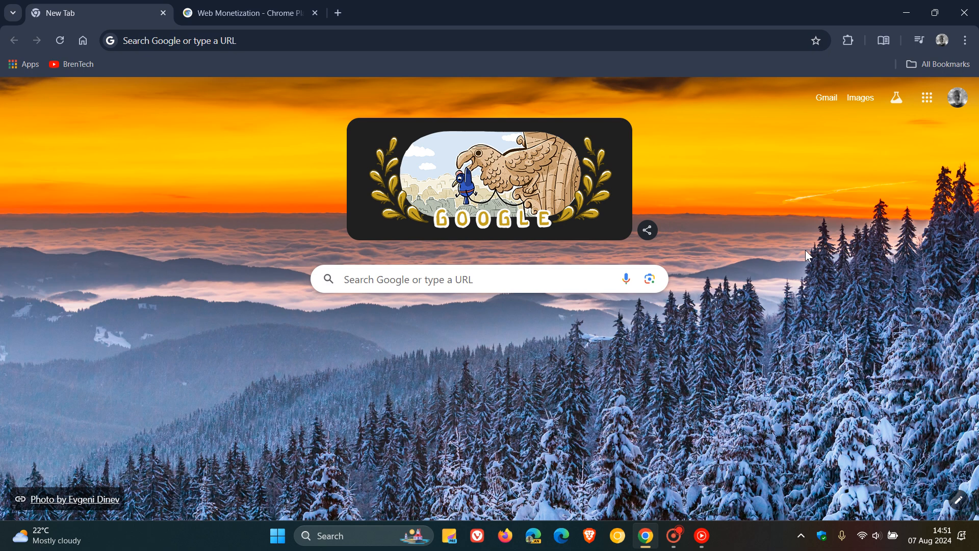
- Switch to the 'Web Monetization - Chrome Platform Status' tab to view its overview
left_click(247, 12)
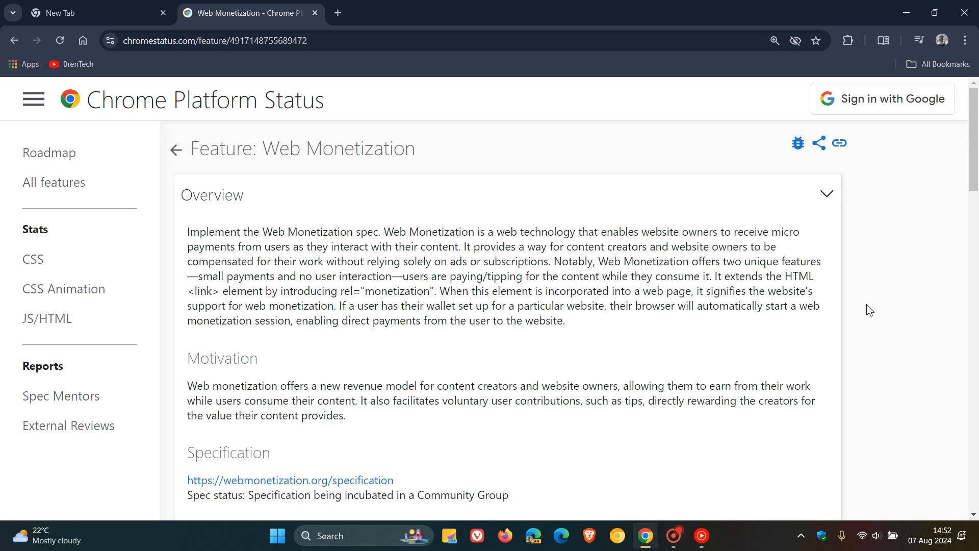
mouse_move(910, 252)
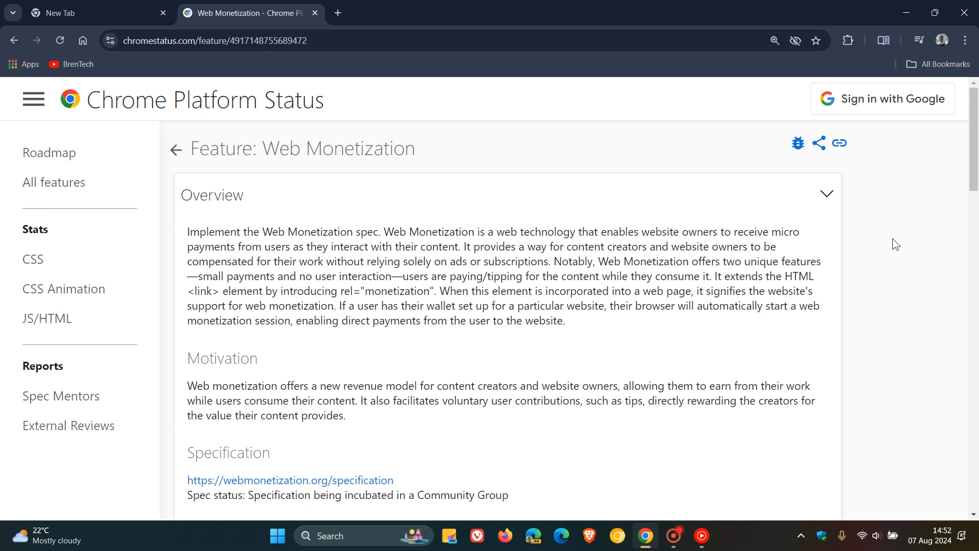
mouse_move(835, 304)
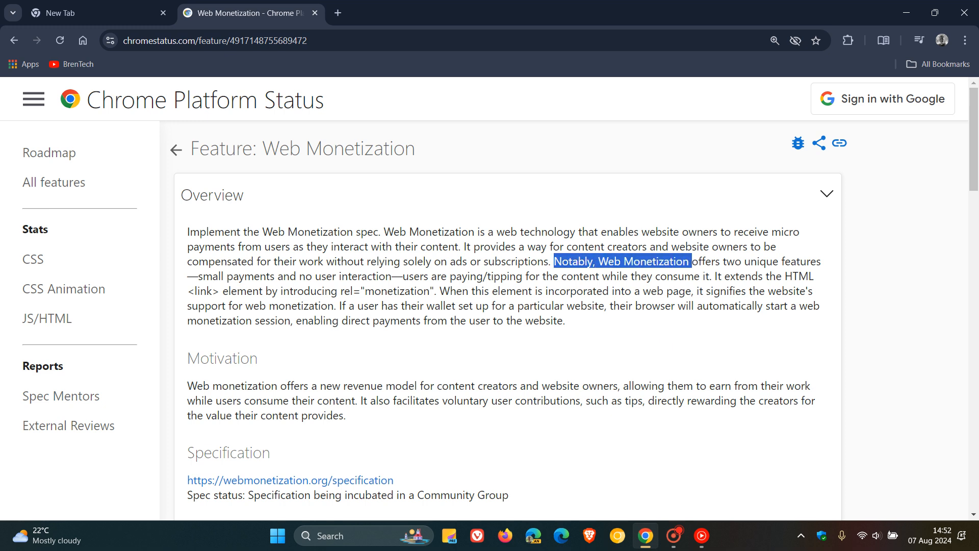
- Highlight the overview from 'Notably, Web Monetization' through how the element starts payments 'to the website.'
left_click_drag(691, 261, 821, 262)
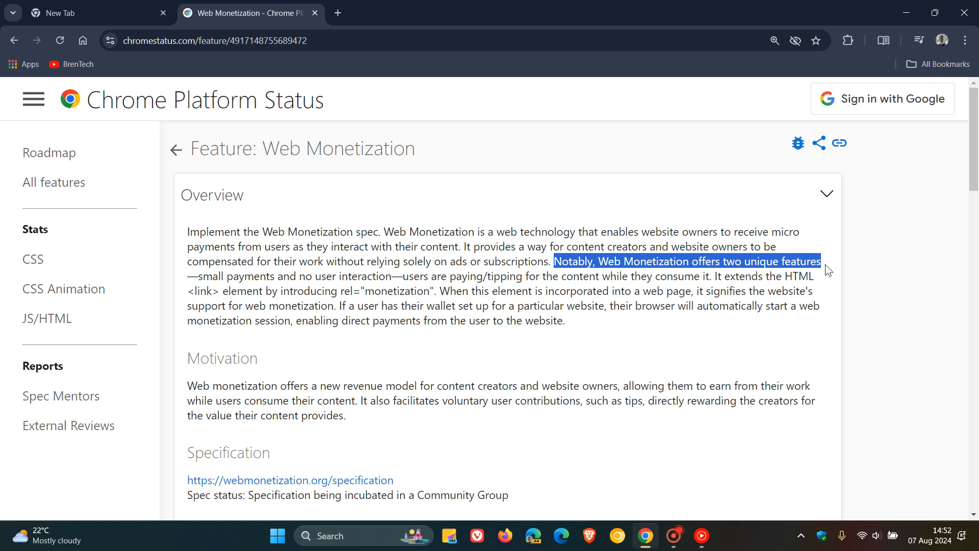
left_click_drag(823, 261, 815, 276)
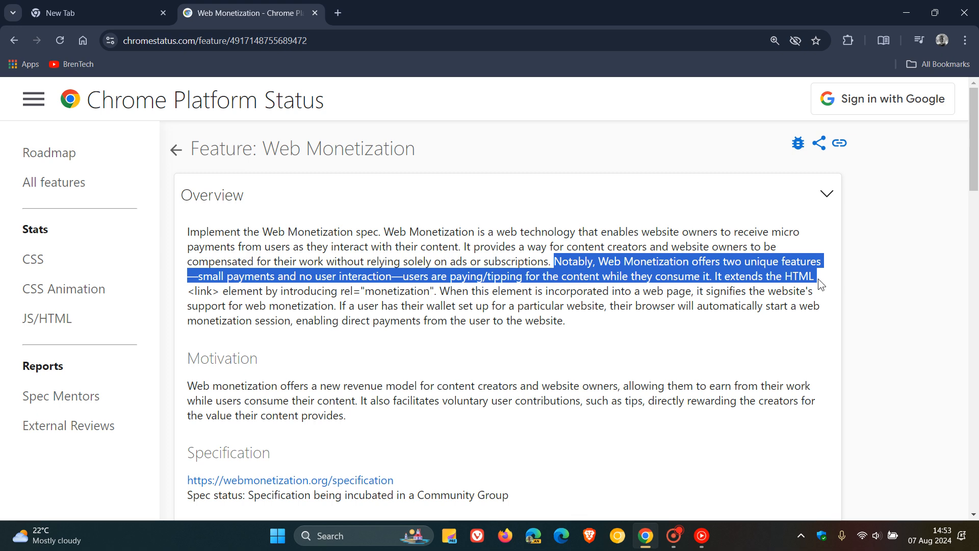
left_click_drag(819, 276, 818, 290)
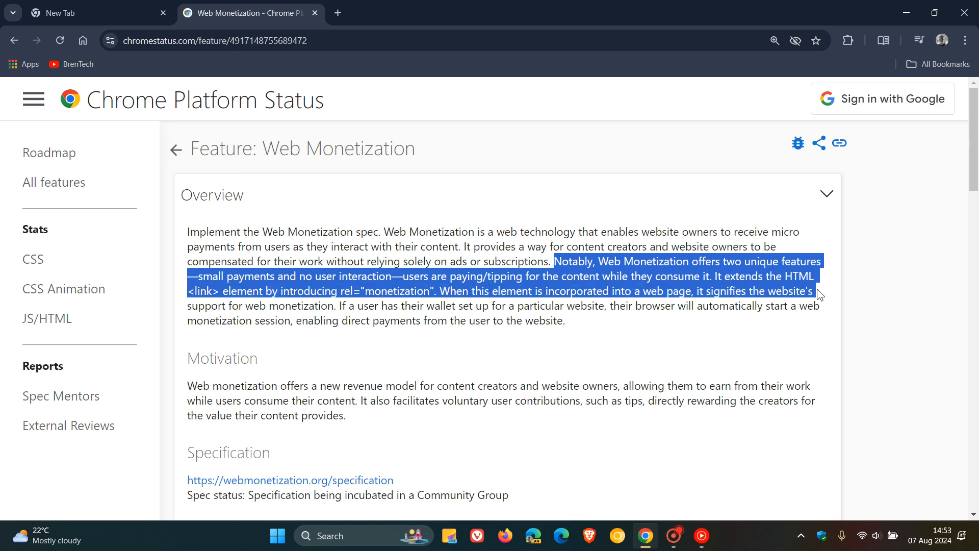
mouse_move(765, 327)
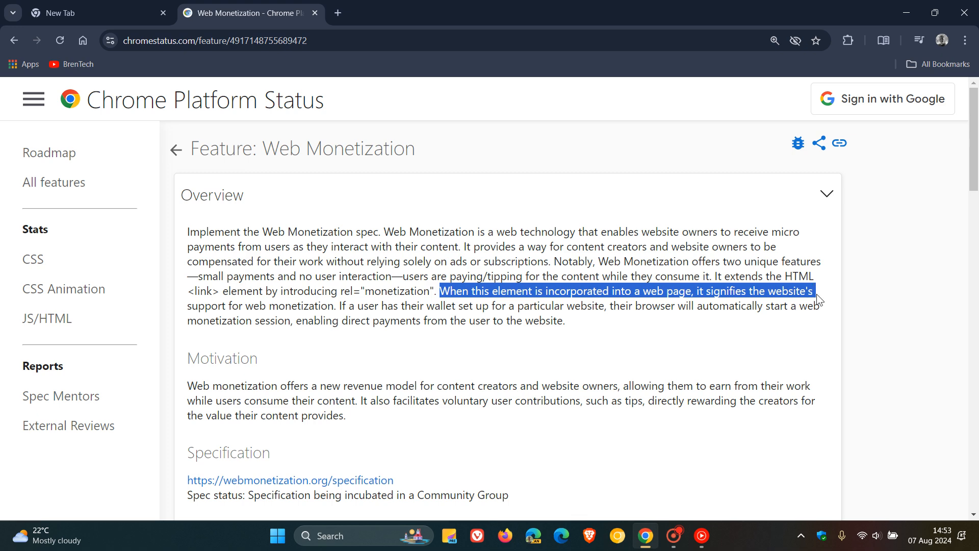
left_click_drag(818, 290, 817, 306)
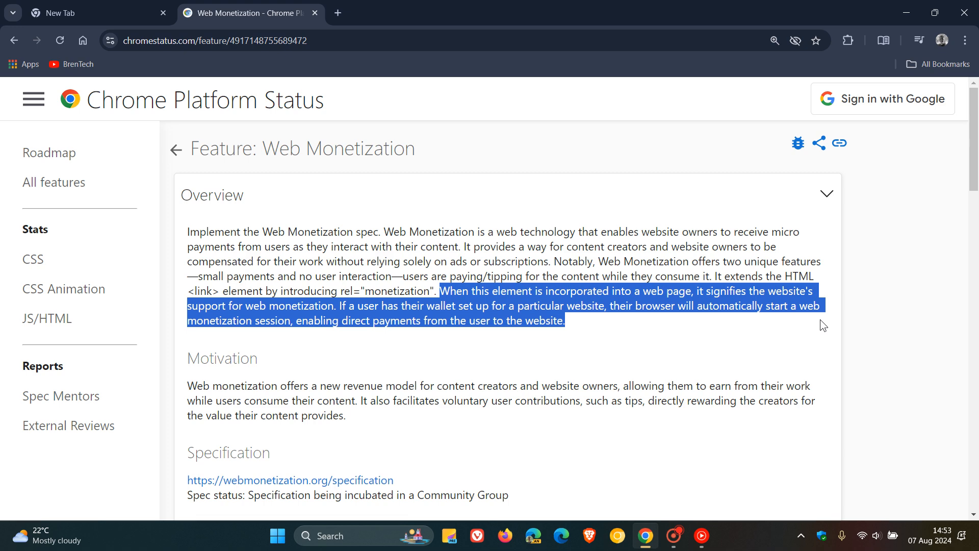
- Scroll to Motivation and highlight 'It also facilitates voluntary user contributions' through rewarding creators
scroll("down", 3)
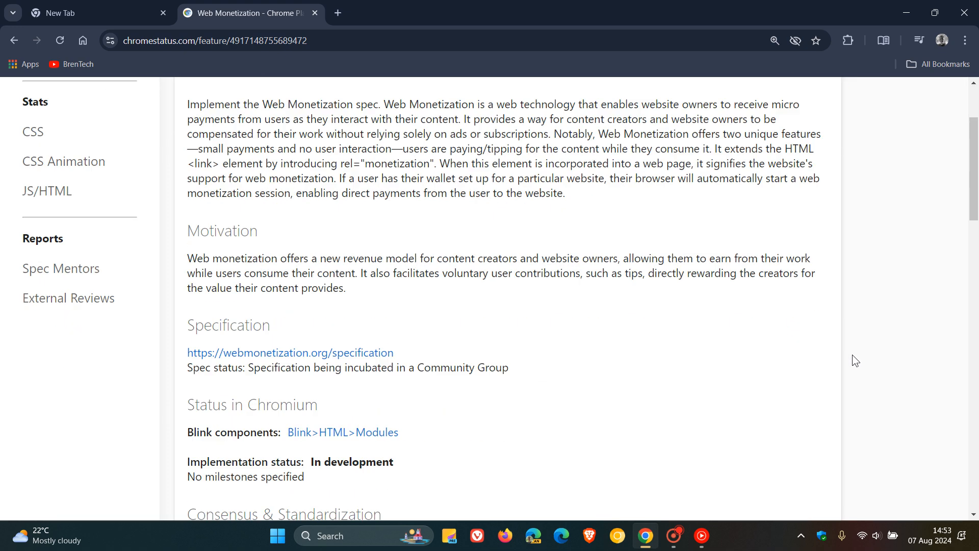
mouse_move(640, 304)
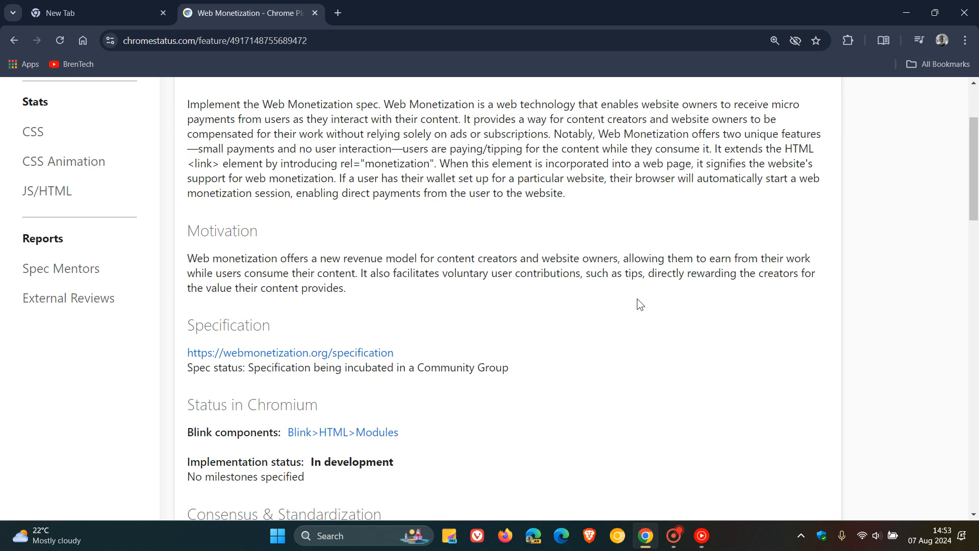
mouse_move(501, 299)
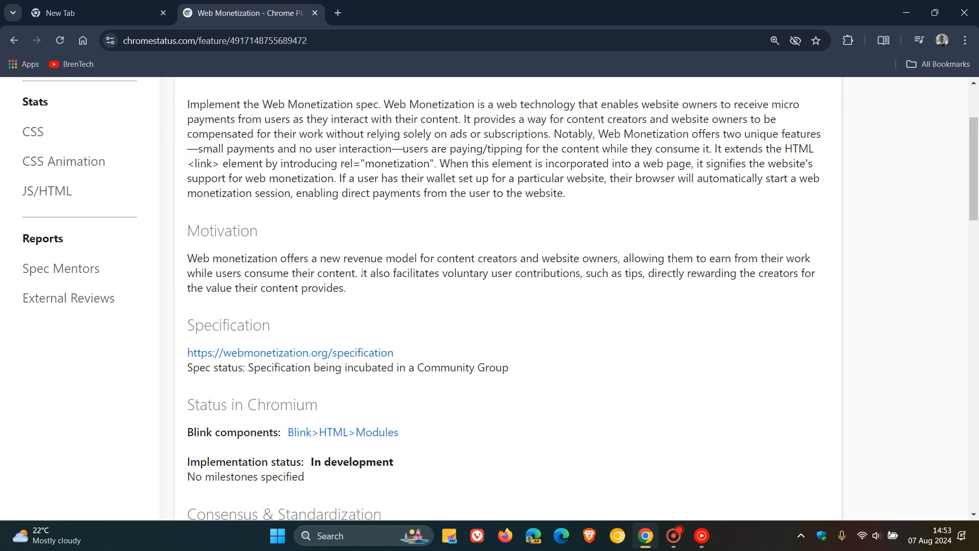
left_click_drag(360, 273, 409, 273)
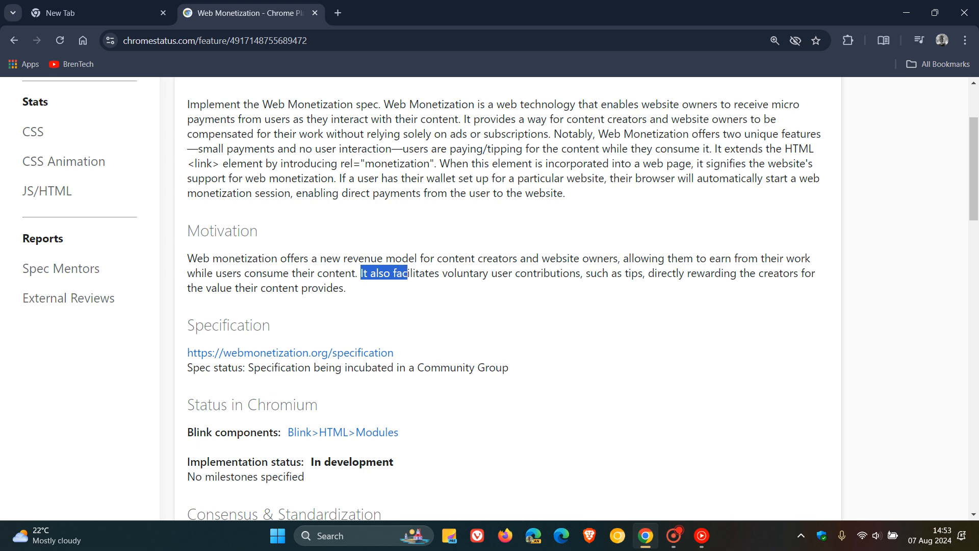
left_click_drag(409, 273, 589, 273)
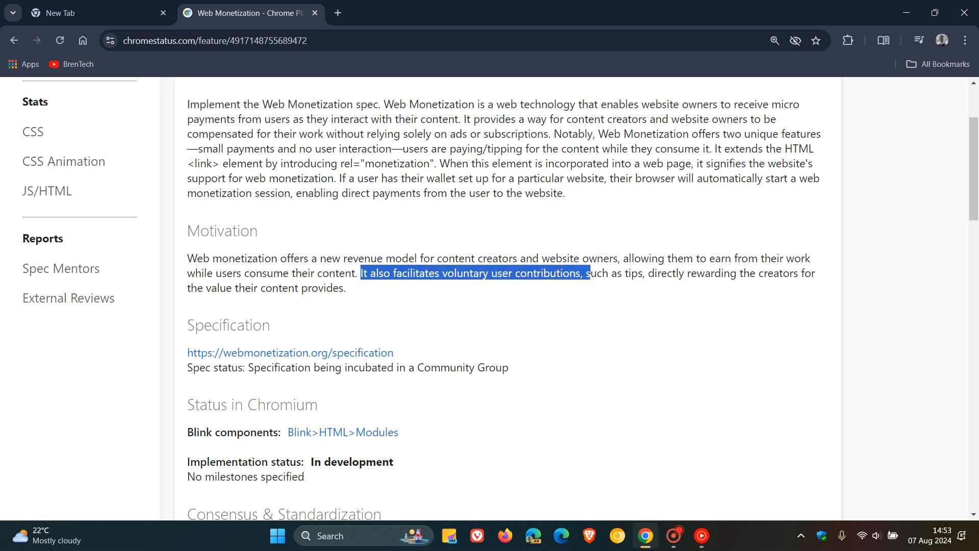
left_click_drag(587, 273, 791, 273)
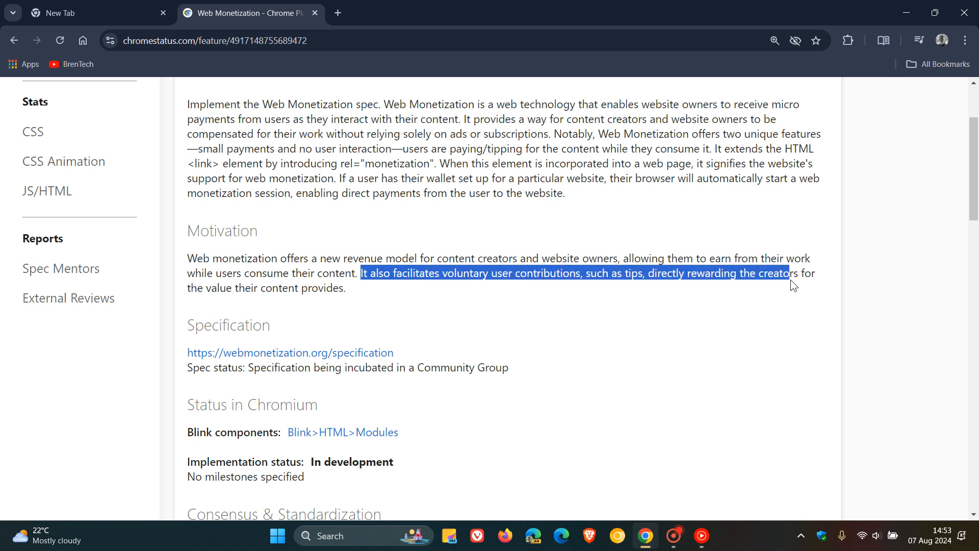
left_click_drag(788, 272, 345, 287)
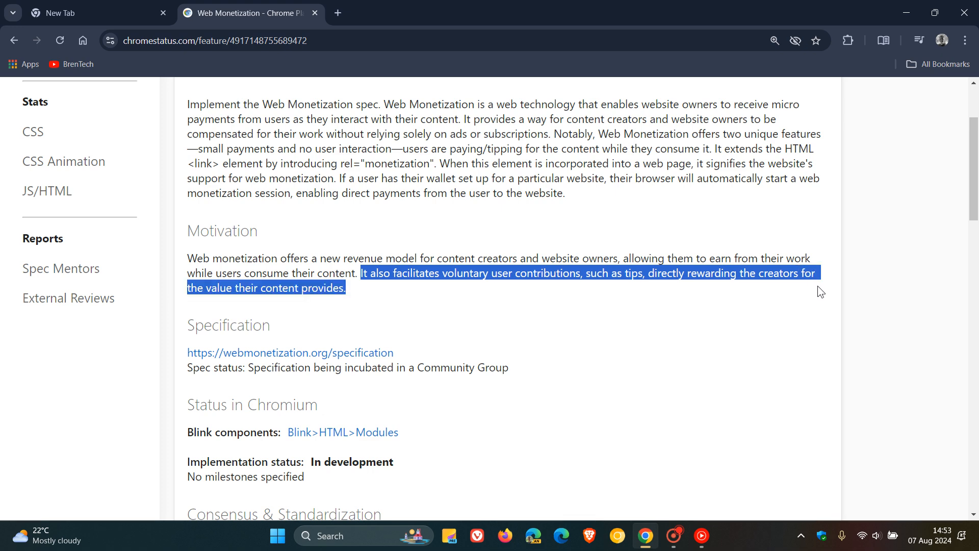
mouse_move(939, 325)
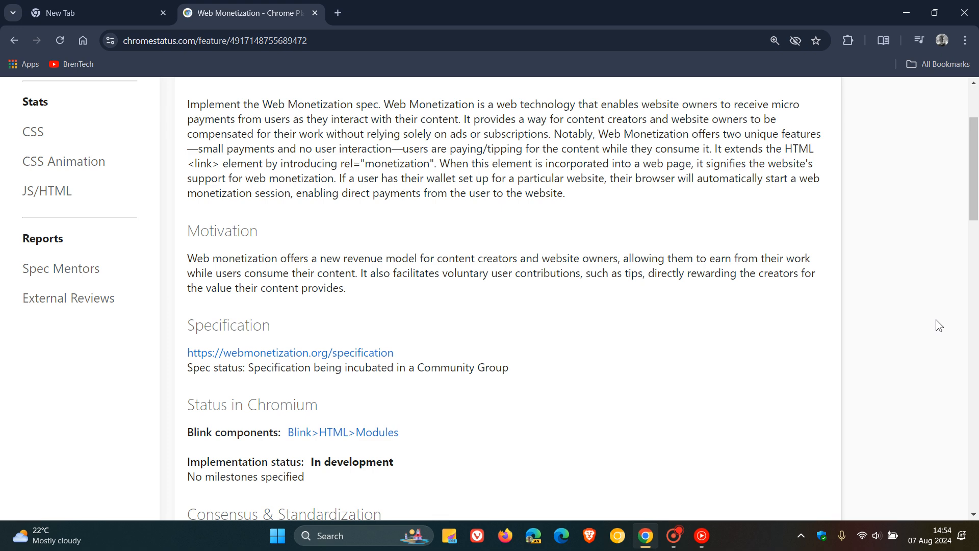
scroll("down", 3)
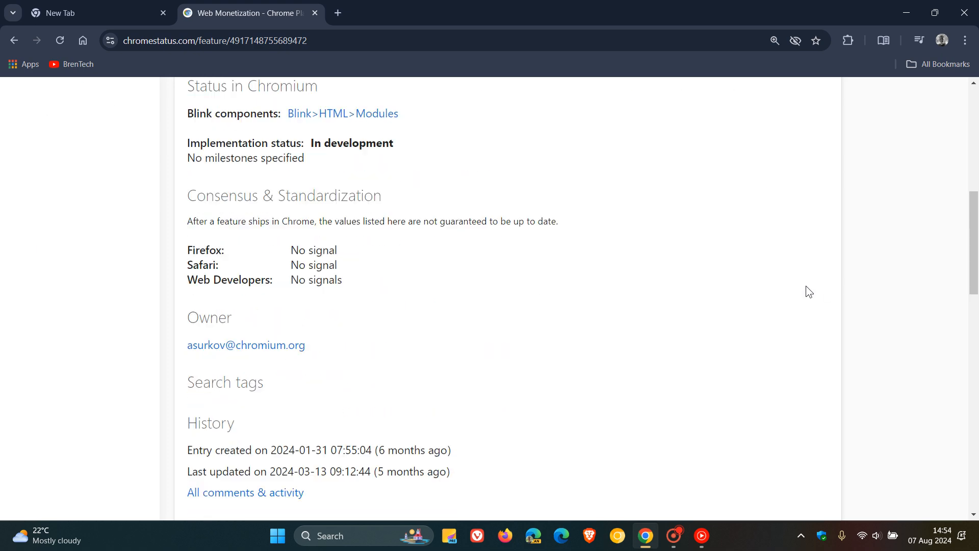
scroll("down", 3)
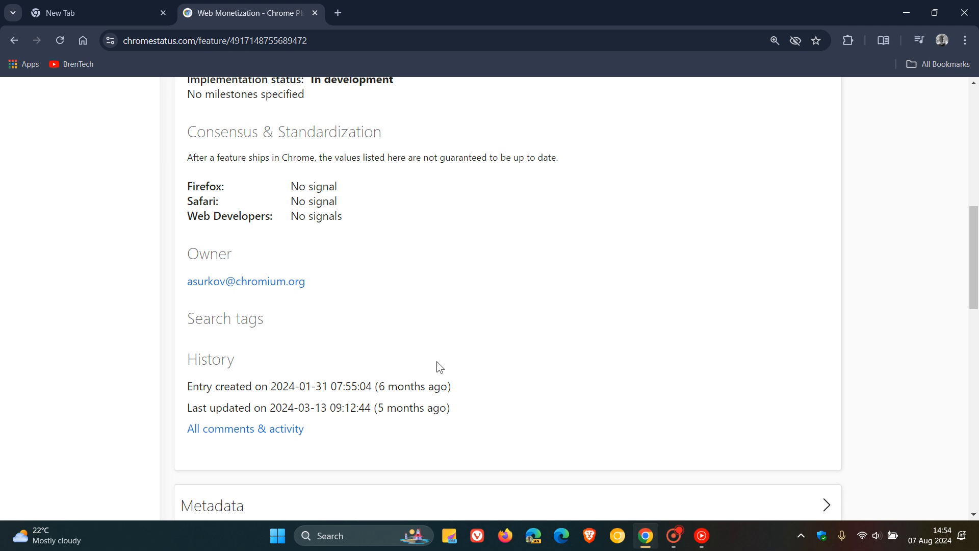
mouse_move(489, 415)
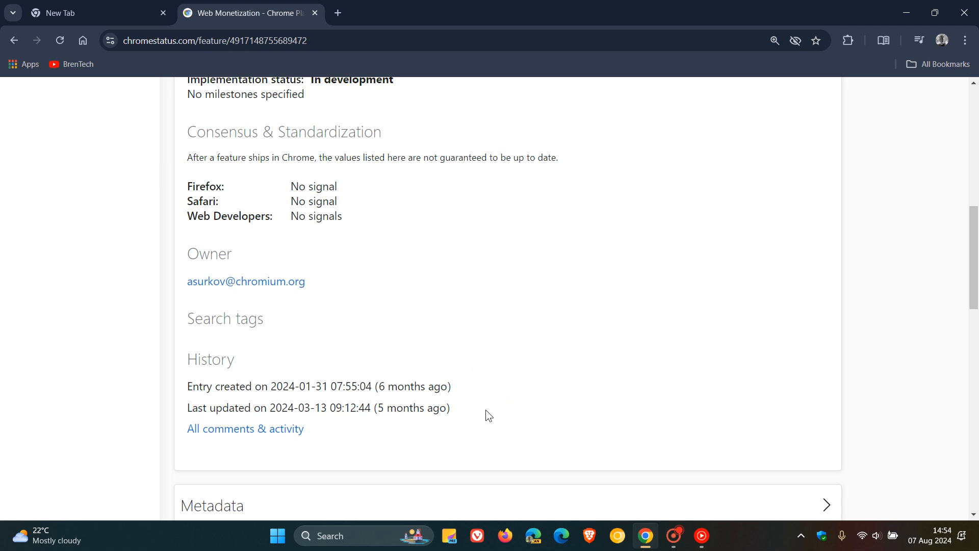
scroll("down", 3)
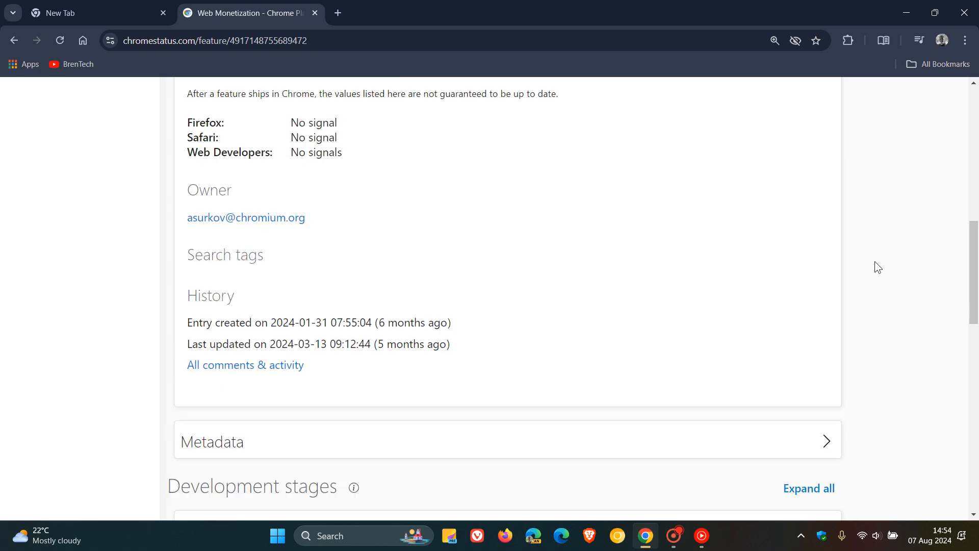
scroll("down", 3)
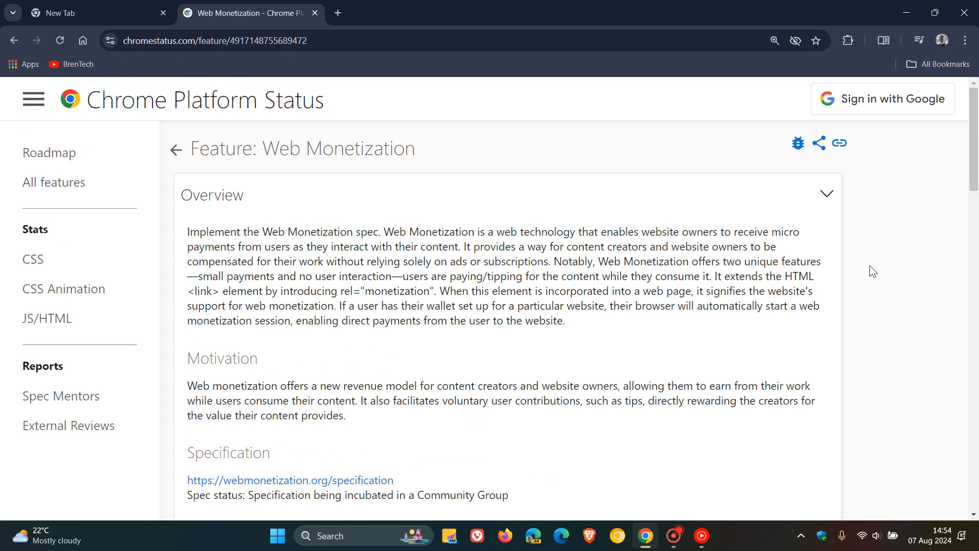
mouse_move(902, 239)
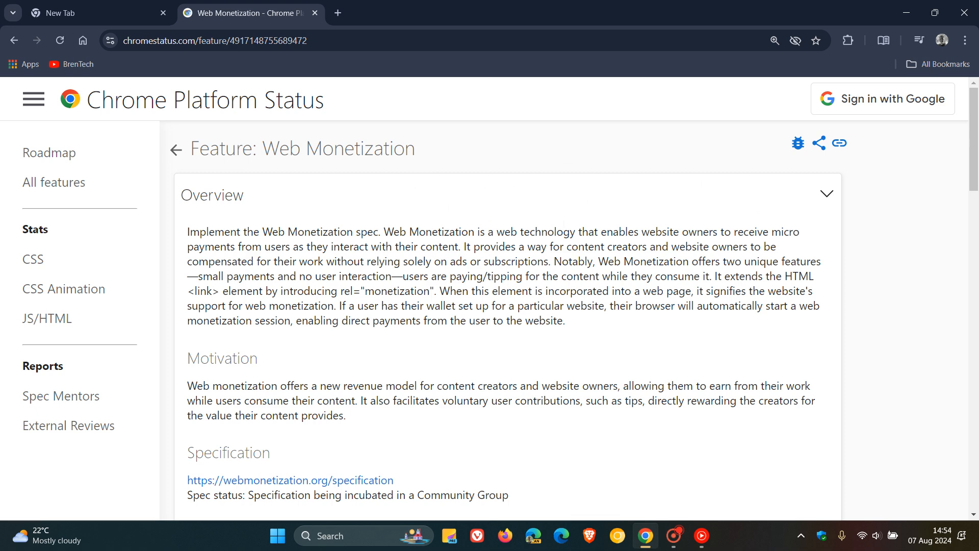
- Switch to the empty 'New Tab' tab, leaving the Web Monetization page open
left_click(97, 12)
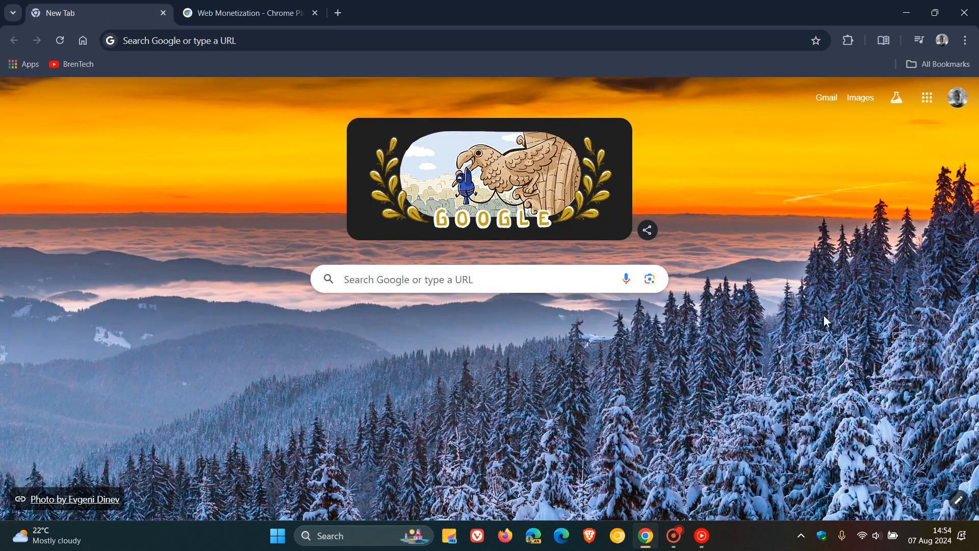
mouse_move(816, 312)
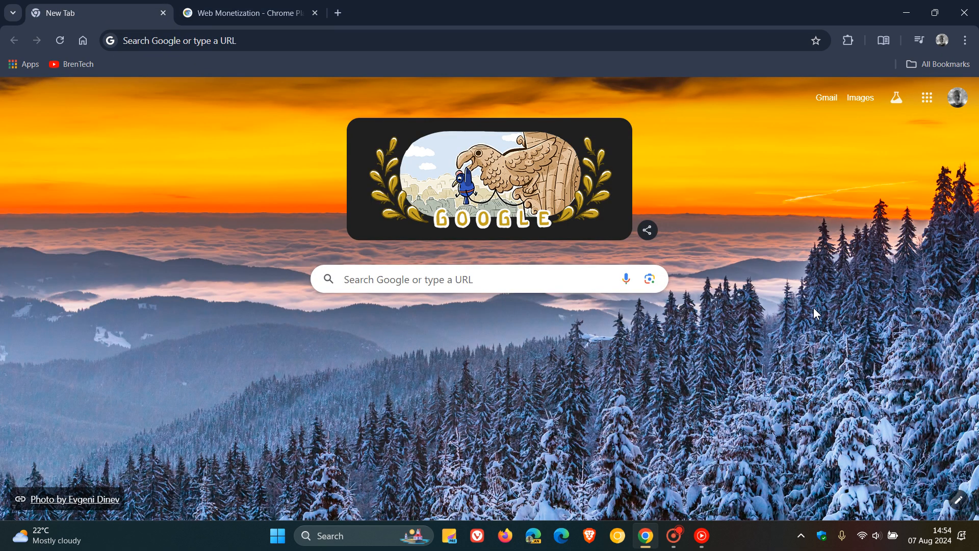